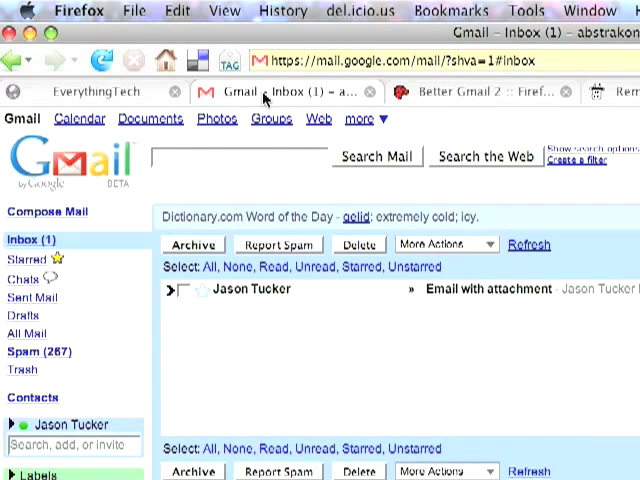
mouse_move(270, 199)
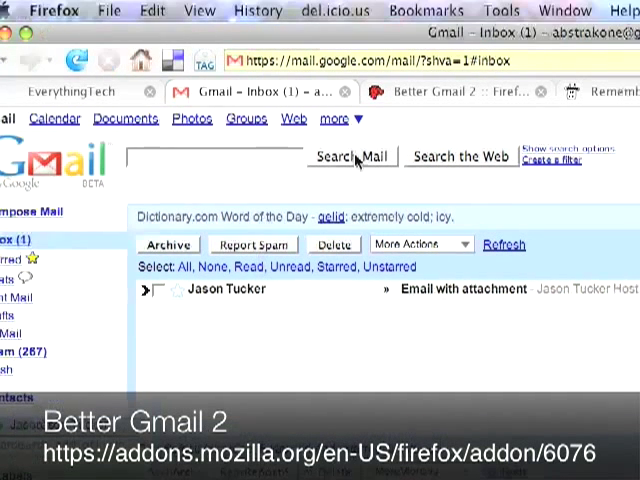
Step: Show Firefox's Tools menu containing the Better Gmail 2 entry
click(511, 11)
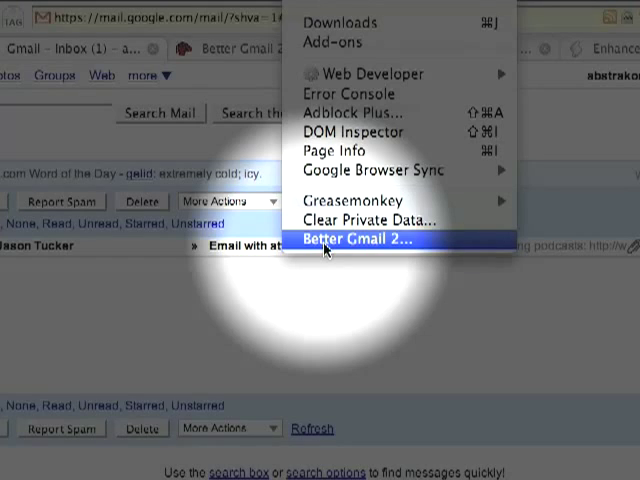
Step: Enable Better Gmail 2's Compose mailto: Links, Force Encrypted Connection and Inbox Count First
click(355, 240)
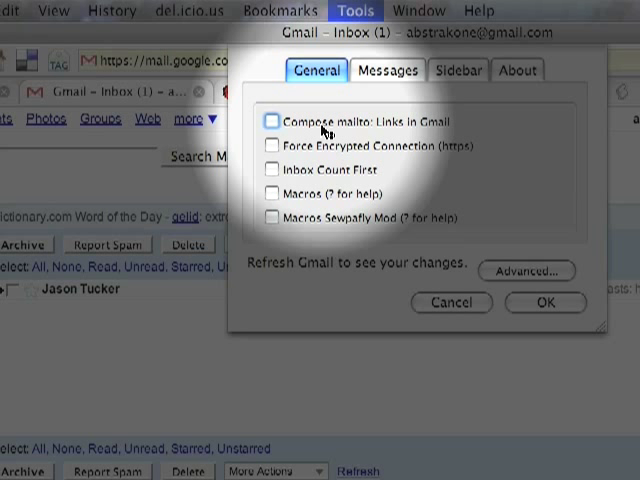
click(273, 121)
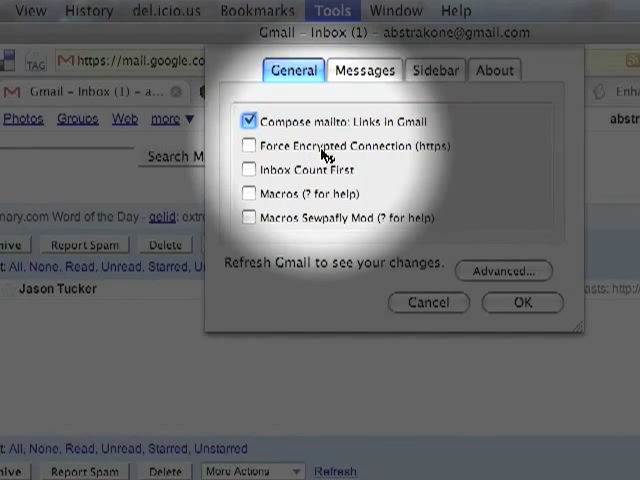
click(248, 145)
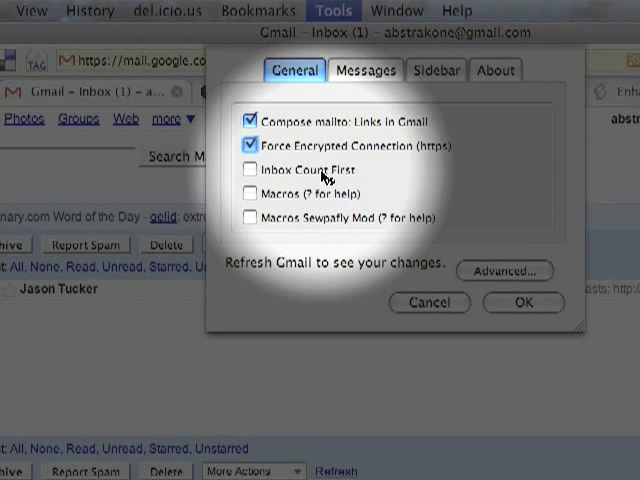
click(255, 169)
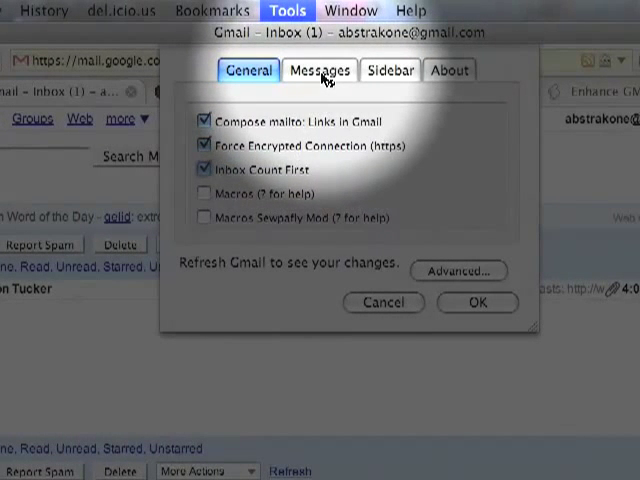
Step: Check Hide Spam Count under Better Gmail 2's Sidebar options and confirm with OK
click(320, 70)
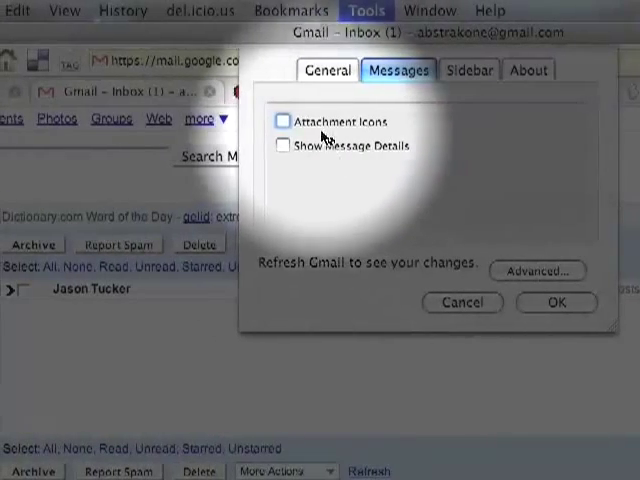
click(282, 121)
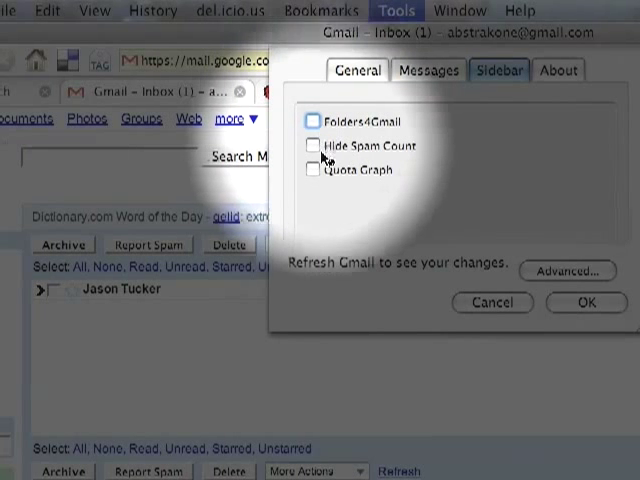
click(313, 145)
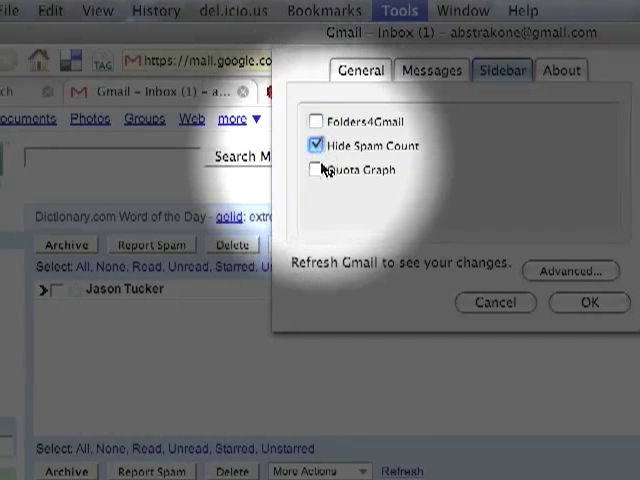
click(315, 169)
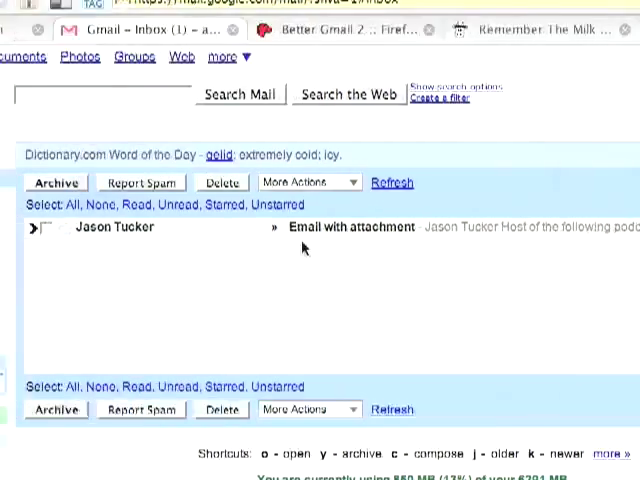
Step: Reload Gmail and scroll down the refreshed inbox with its Tasks panel
click(104, 60)
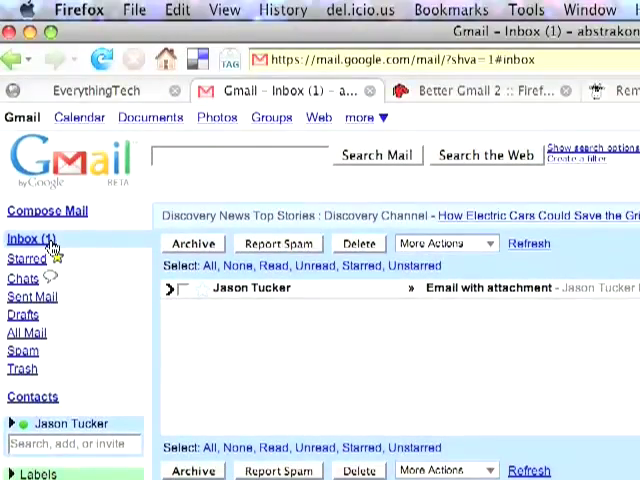
scroll(down, 3)
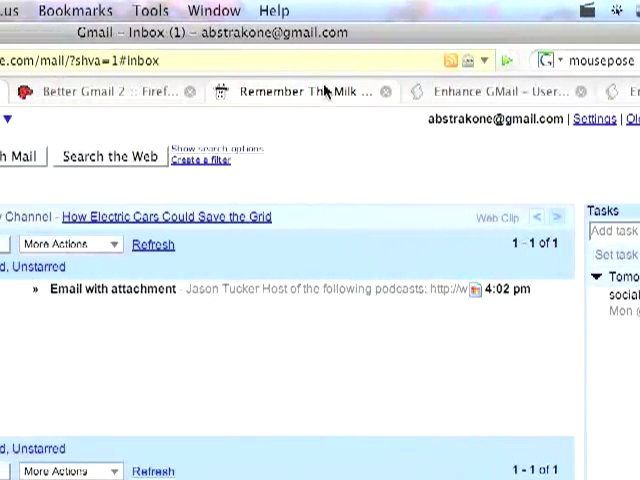
Step: Scroll through the Remember The Milk for Gmail page in its Firefox tab
click(300, 92)
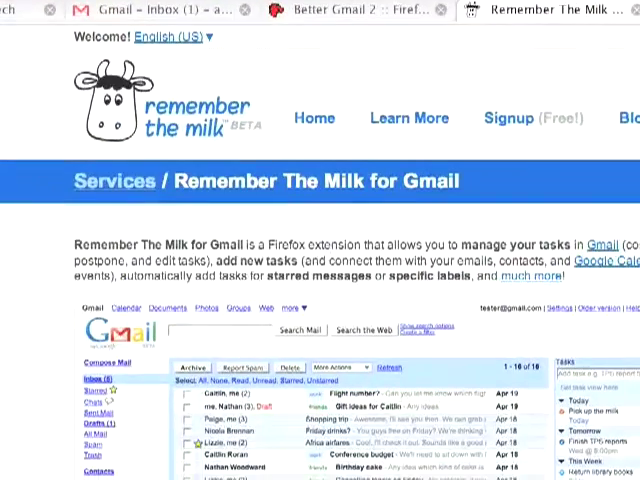
scroll(down, 3)
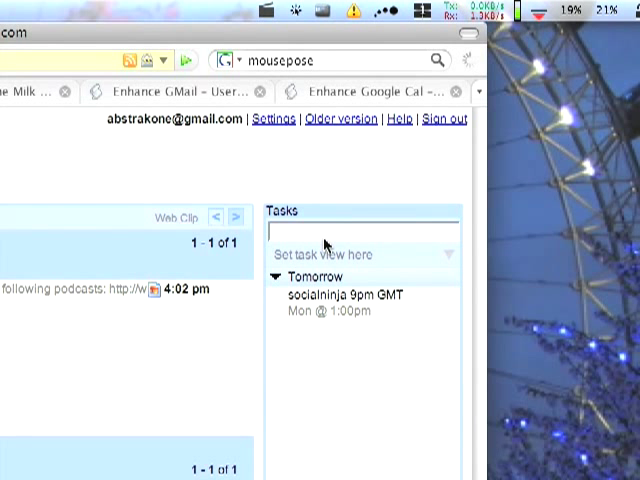
Step: Add task 'work 5pm m', due Monday 5:00pm, and show its details
text(work)
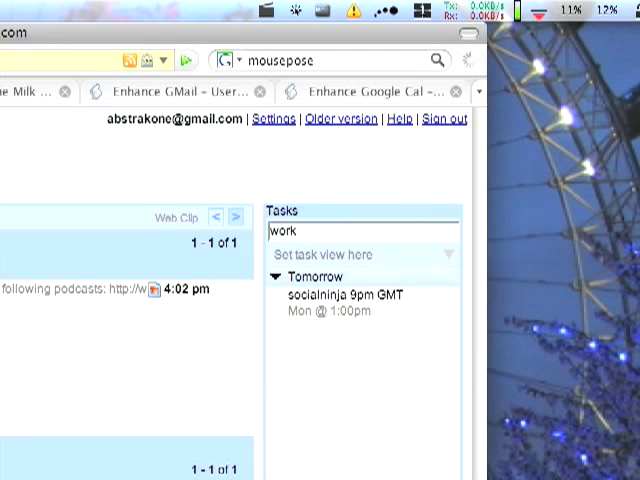
text(5pm m)
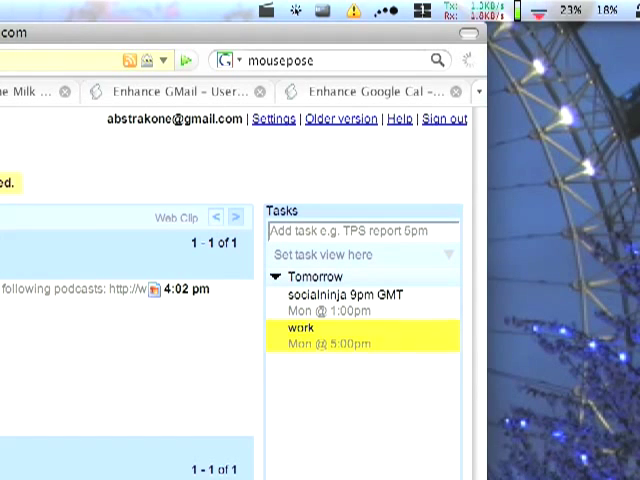
click(293, 328)
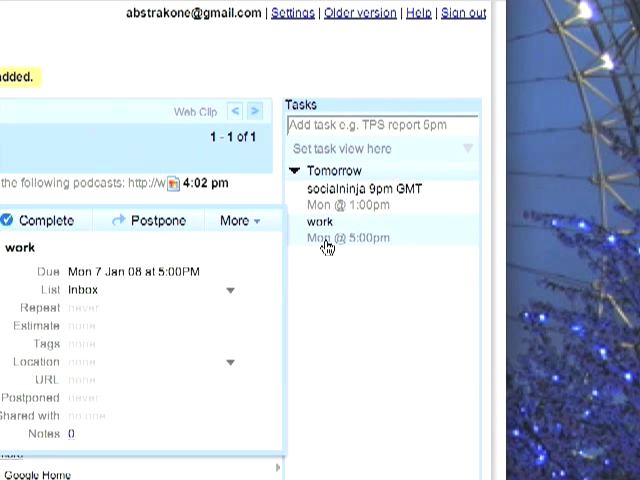
scroll(down, 3)
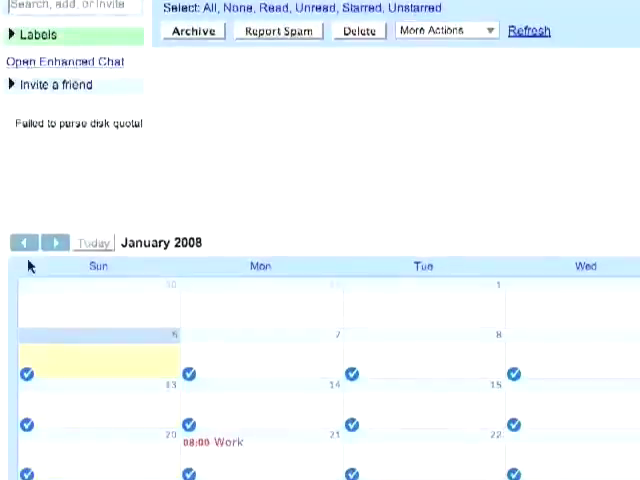
scroll(down, 3)
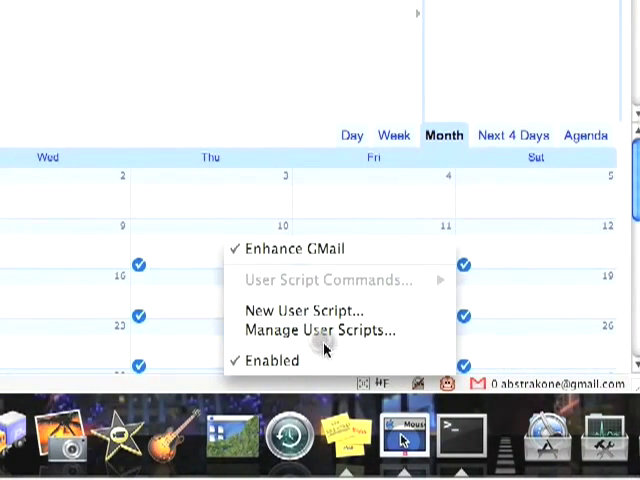
Step: Open Greasemonkey's Manage User Scripts list
click(309, 330)
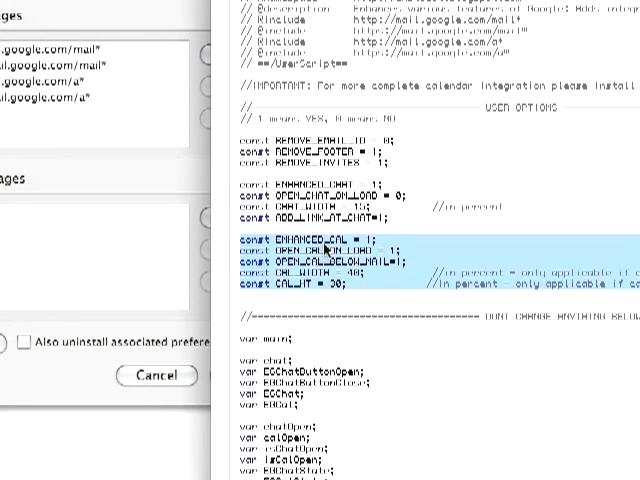
Step: Scroll through Enhance GMail's USER OPTIONS, including ENHANCED_CAL, OPEN_CAL_BELOW_MAIL and CAL_WIDTH
scroll(down, 3)
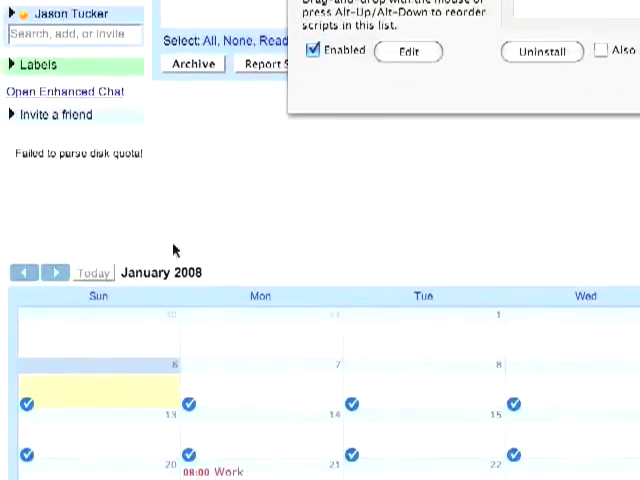
scroll(down, 3)
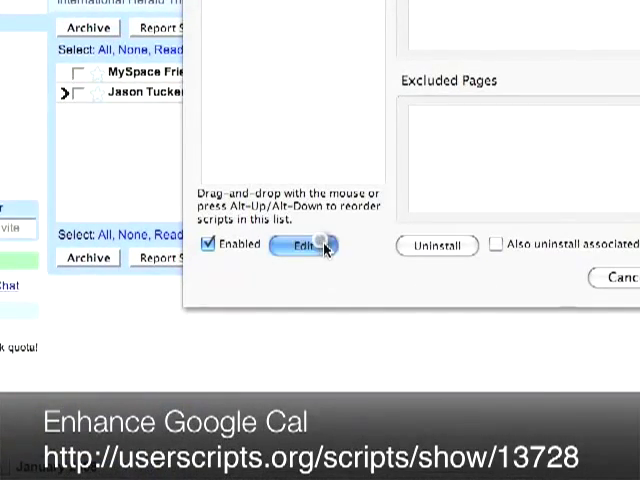
Step: Open Enhance Google Cal for editing, then close the script manager with OK
click(304, 247)
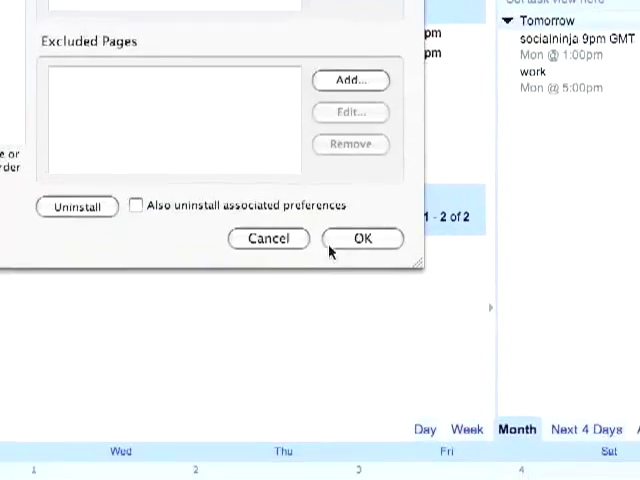
click(362, 238)
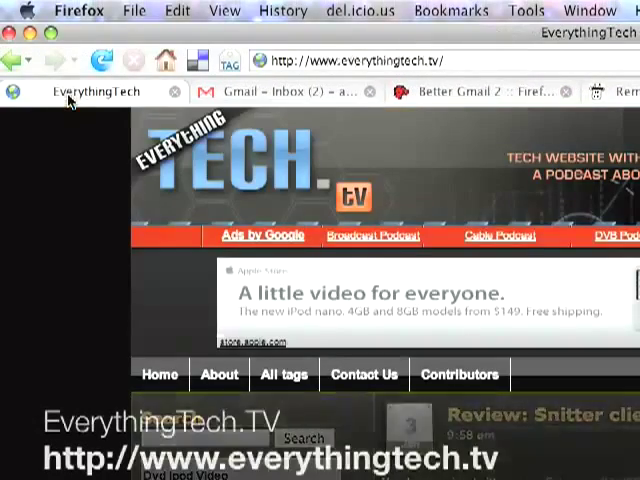
mouse_move(185, 222)
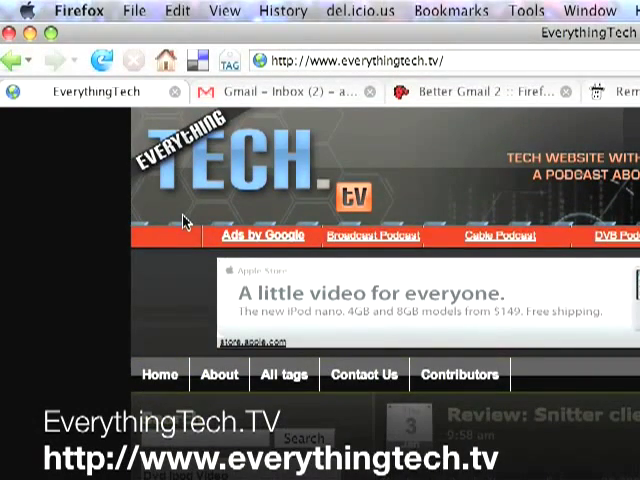